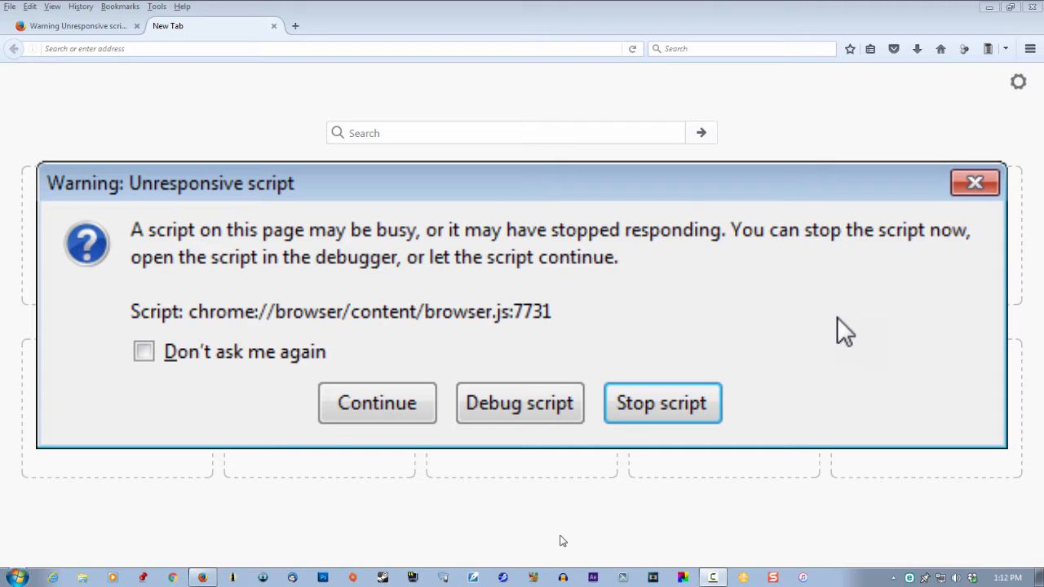
pyautogui.moveTo(530, 453)
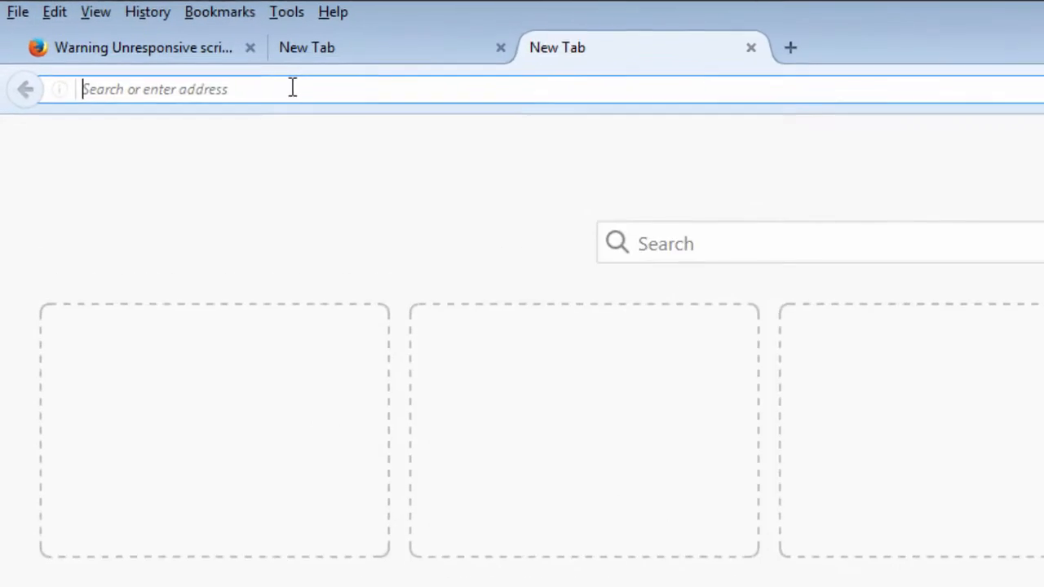
# Load about:config from the address bar to reach the 'This might void your warranty!' page
pyautogui.write('ab')
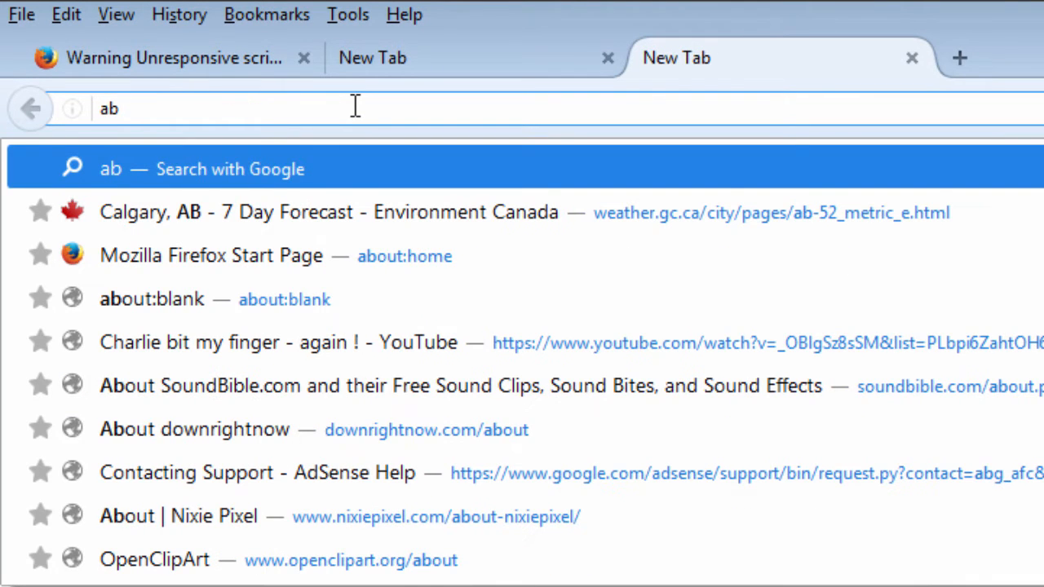
pyautogui.write('out')
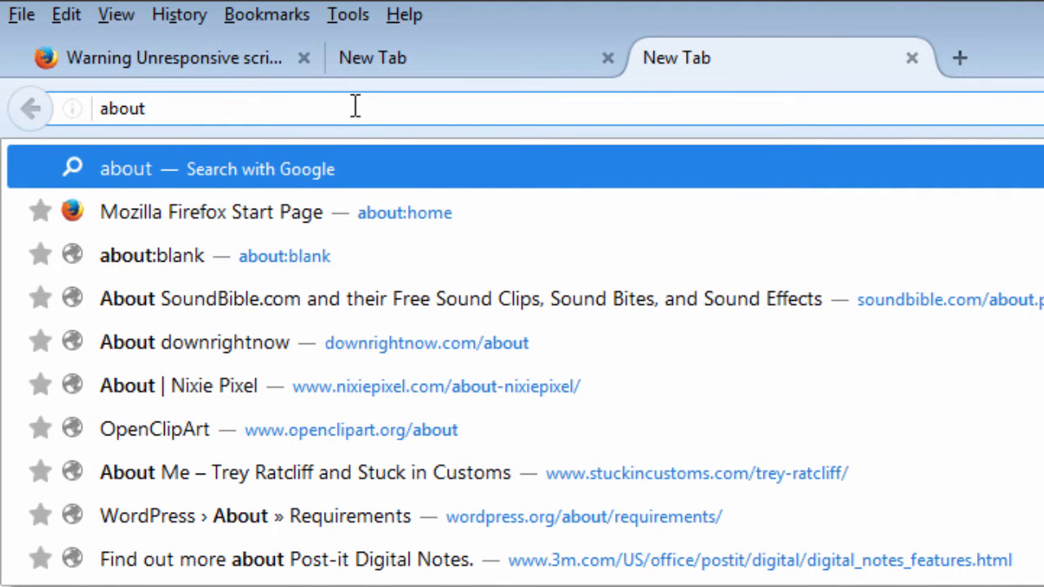
pyautogui.write(':c')
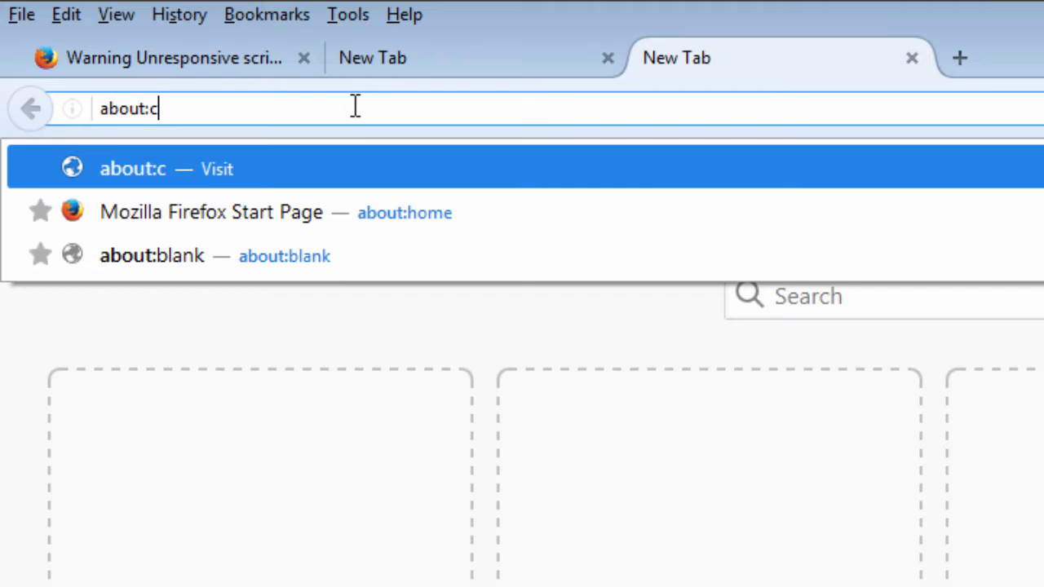
pyautogui.write('onfig')
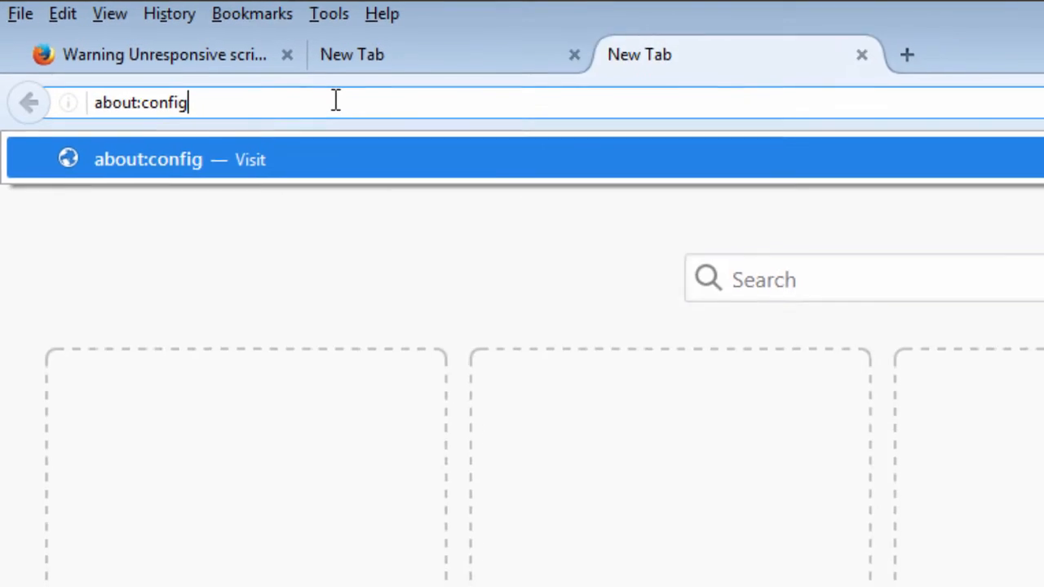
pyautogui.press('Return')
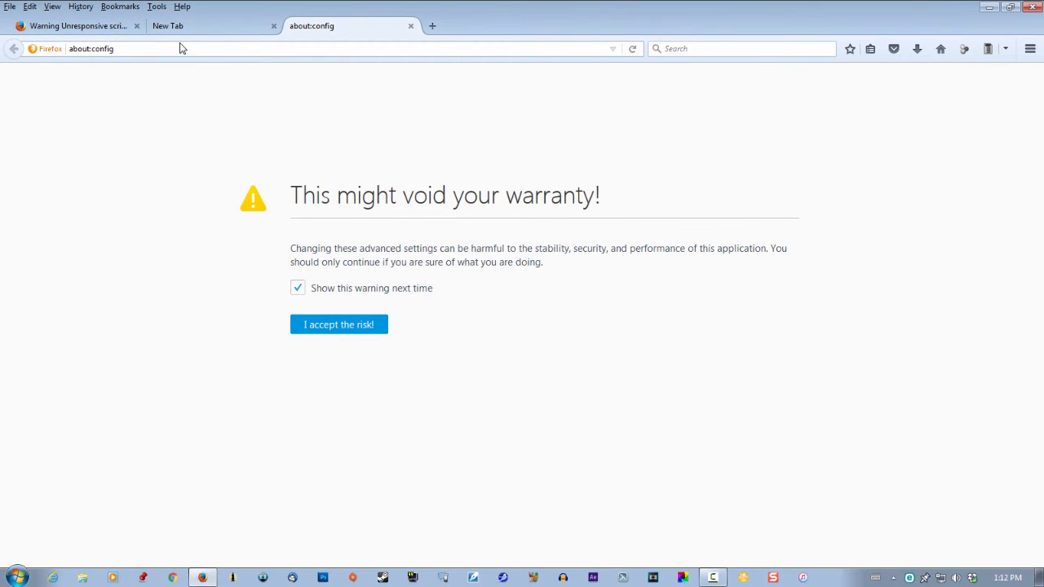
pyautogui.moveTo(448, 321)
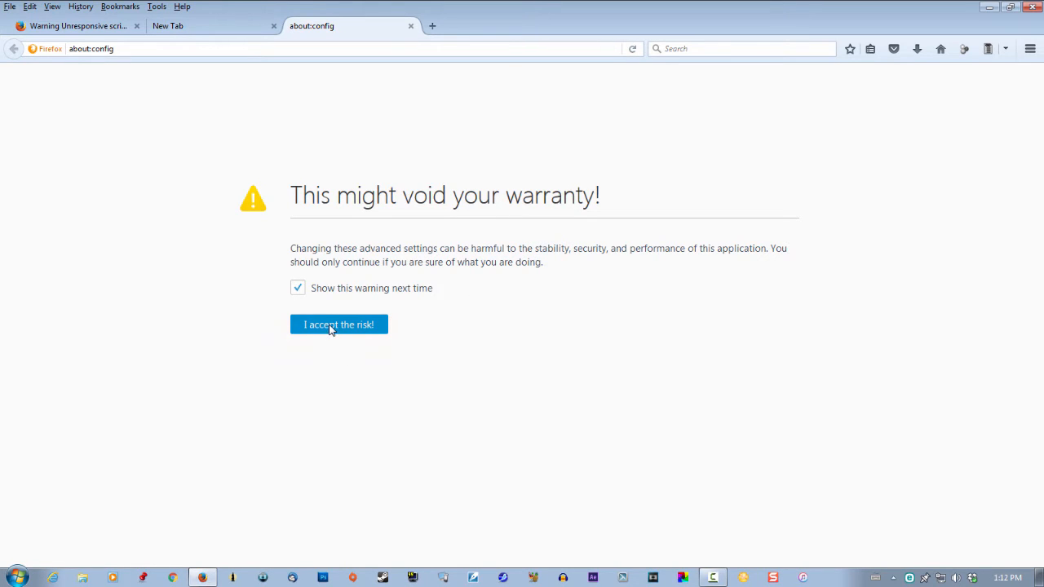
# Accept the risk to reveal the full about:config preferences table
pyautogui.click(338, 324)
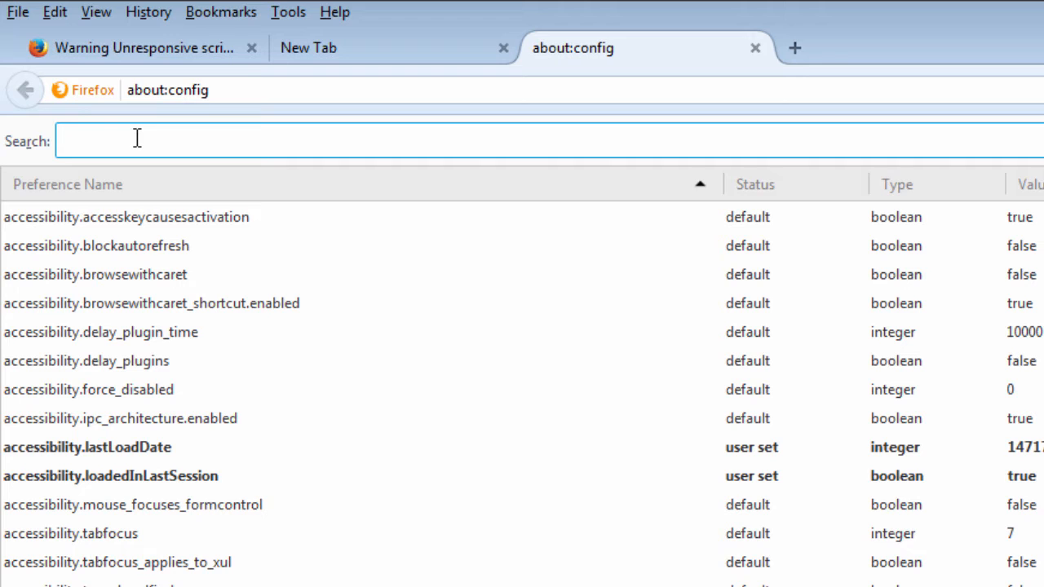
# Filter preferences by 'dom.max' and open dom.max_script_run_time, currently 10, for editing
pyautogui.write('d')
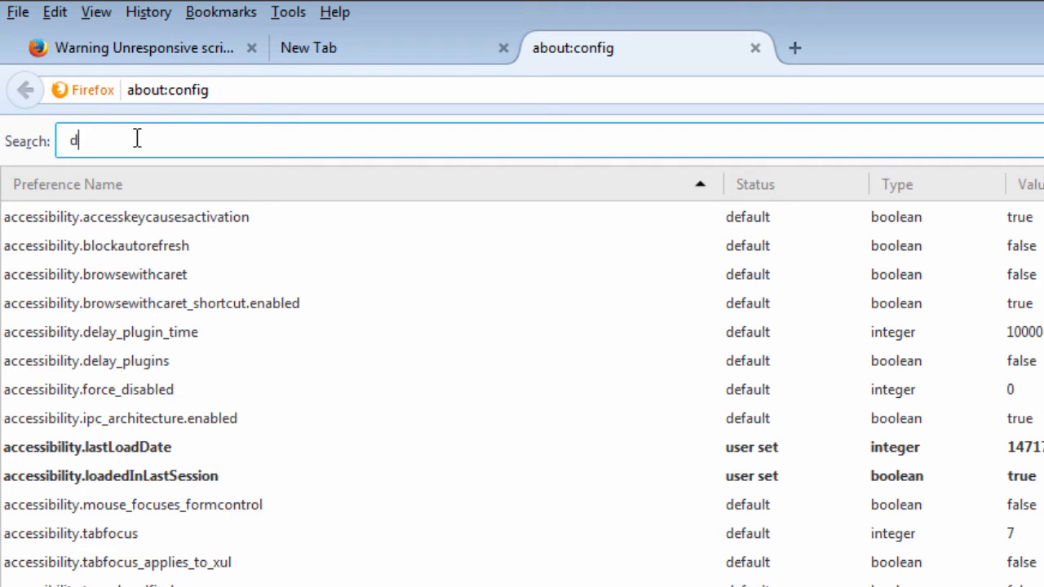
pyautogui.write('om.')
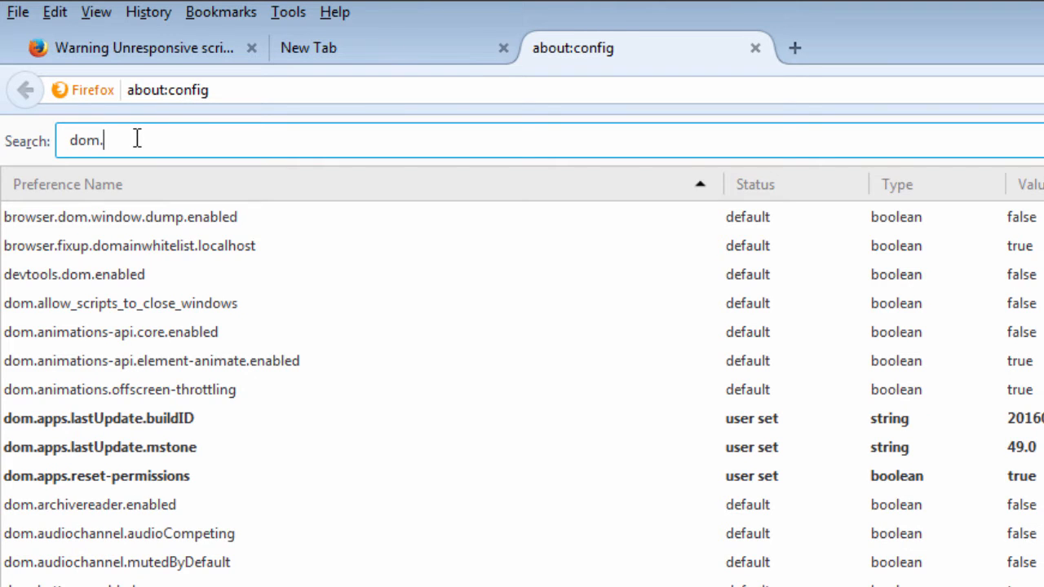
pyautogui.write('ma')
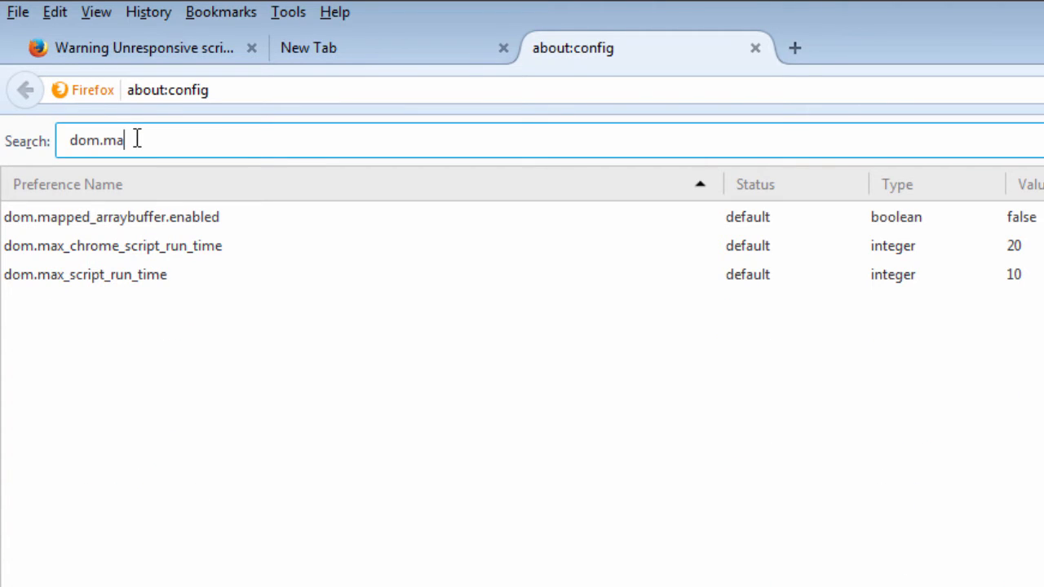
pyautogui.write('x')
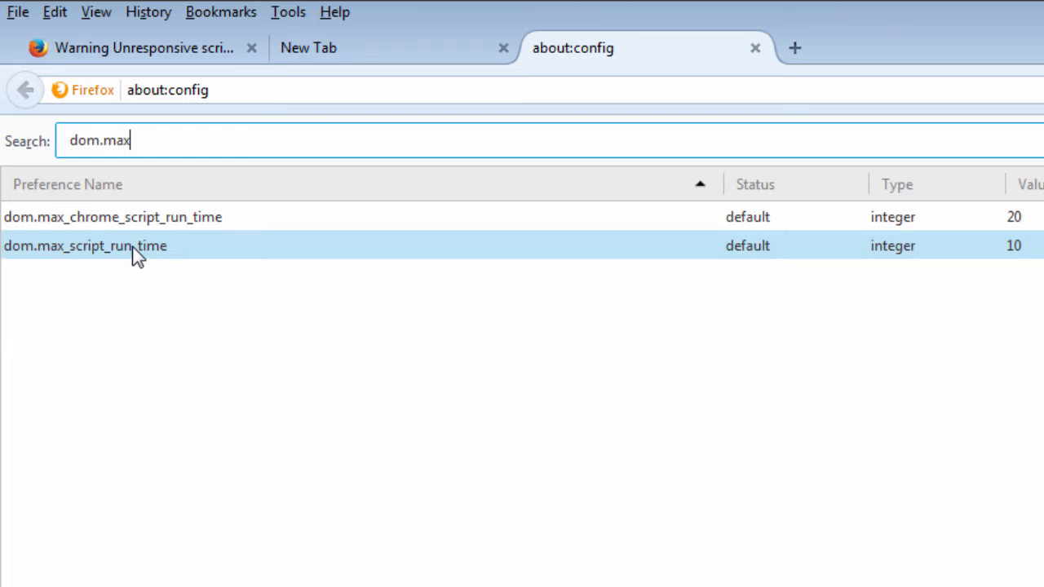
pyautogui.click(668, 245)
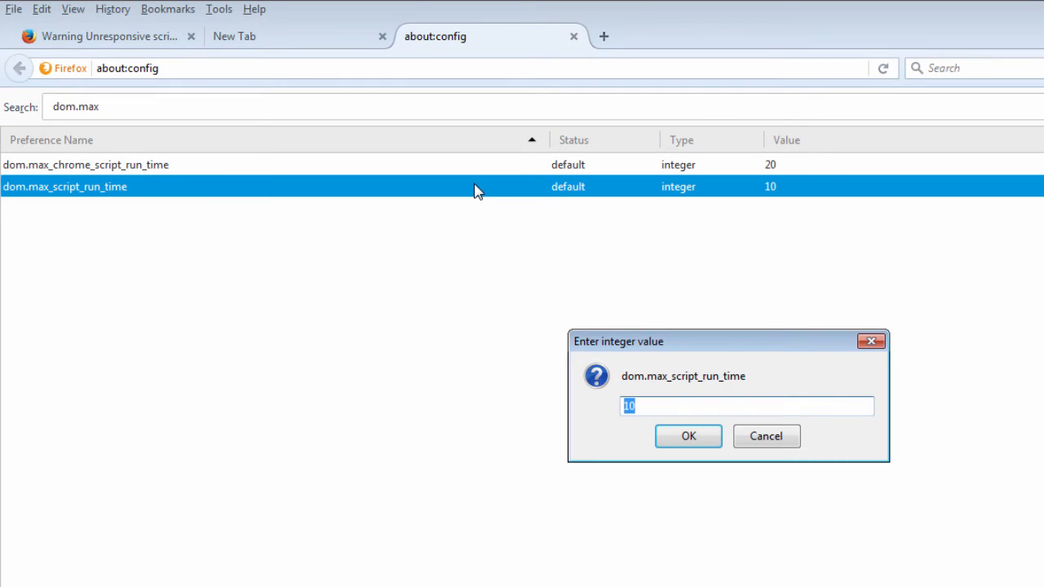
# Enter 20 as the dom.max_script_run_time integer value and confirm
pyautogui.write('20')
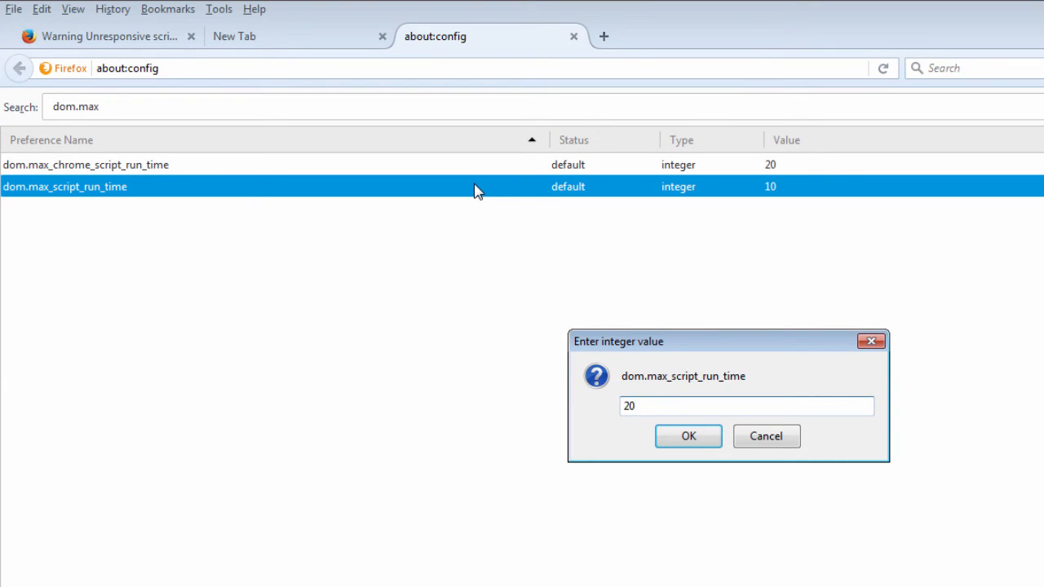
pyautogui.click(687, 435)
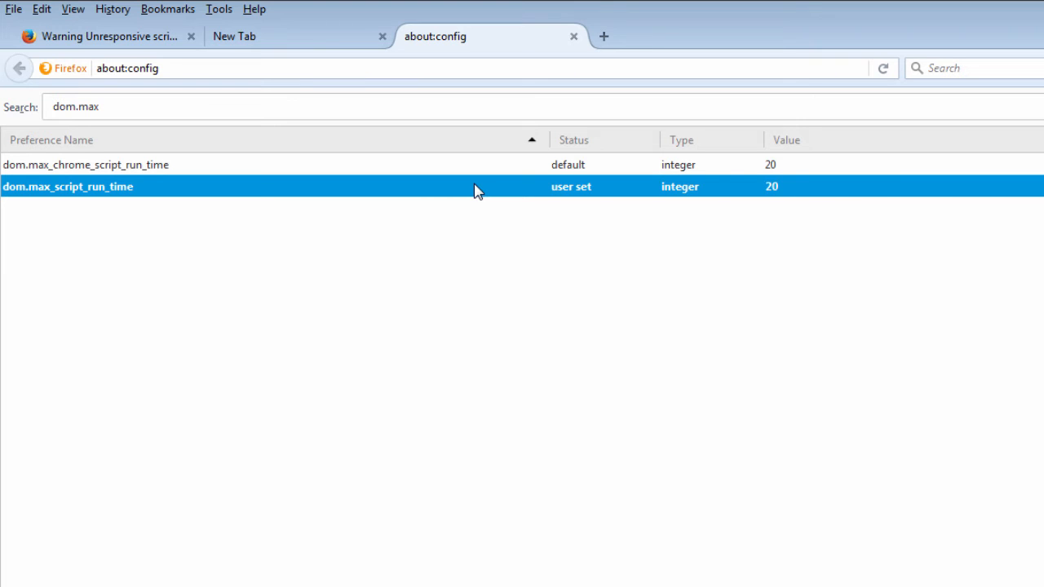
pyautogui.moveTo(502, 357)
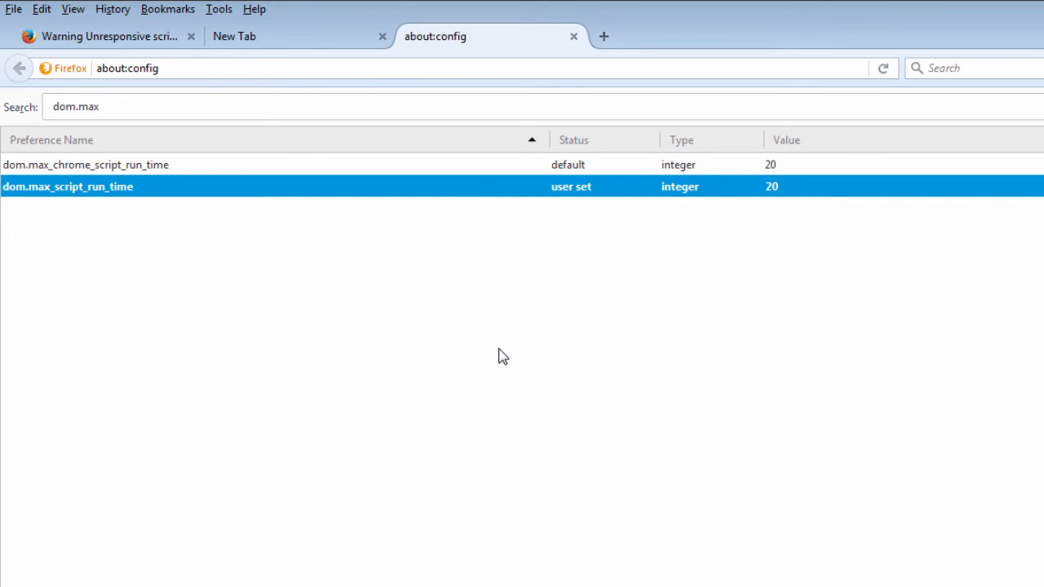
pyautogui.moveTo(475, 165)
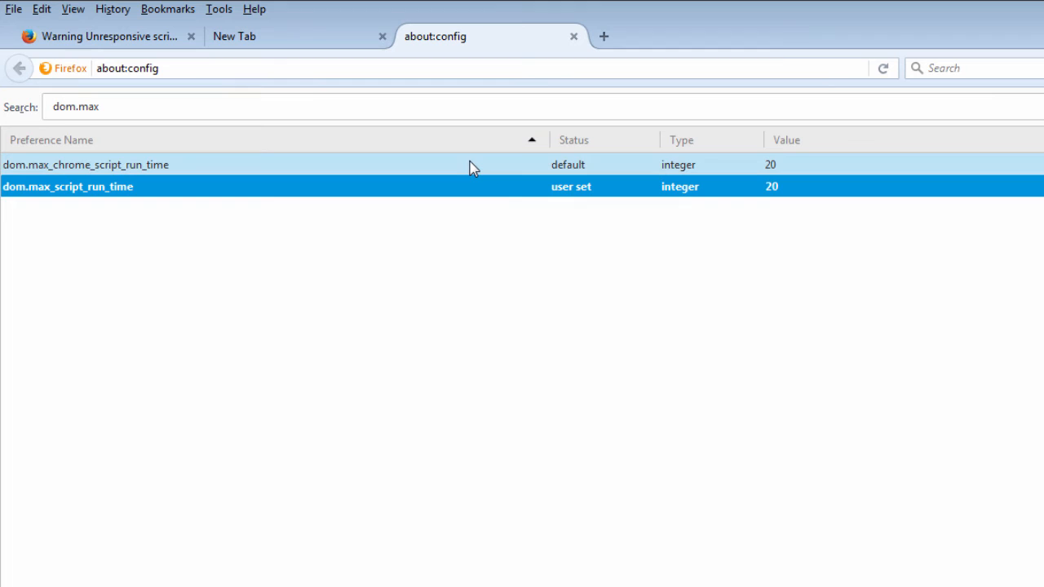
# Re-edit both dom.max run-time entries, then reset them to defaults 20 and 10
pyautogui.doubleClick(85, 164)
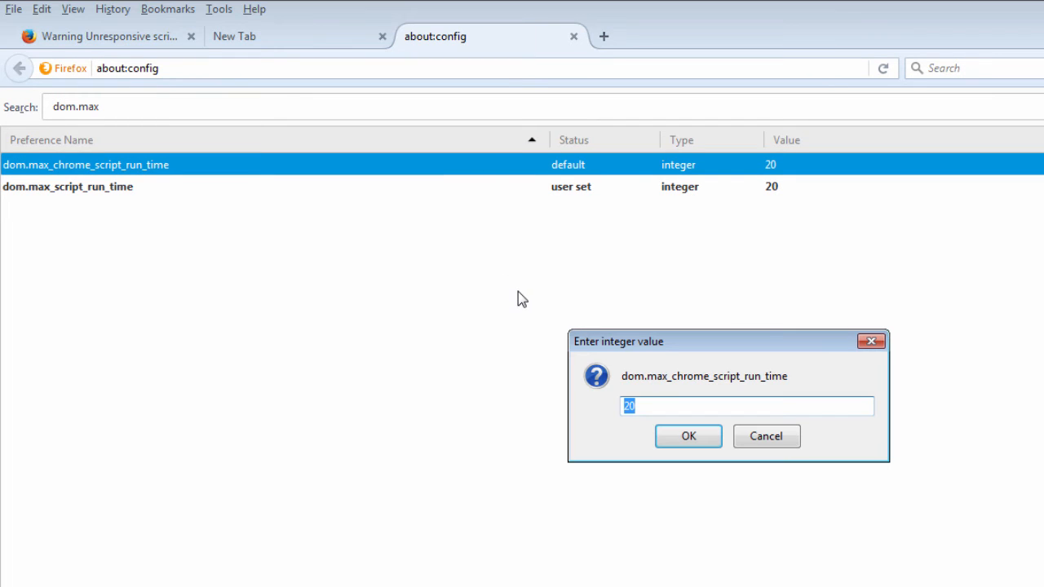
pyautogui.click(688, 435)
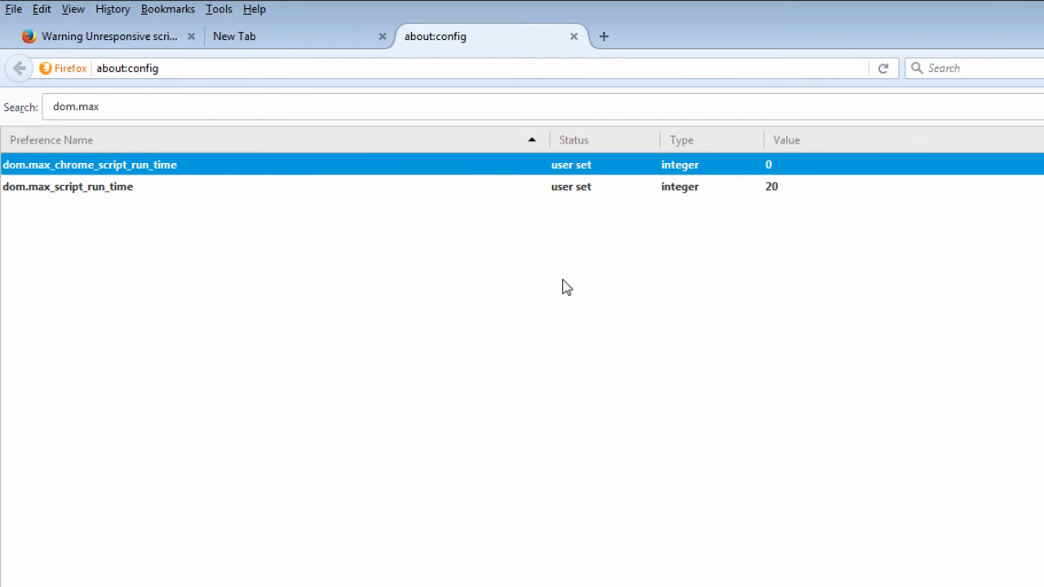
pyautogui.doubleClick(67, 186)
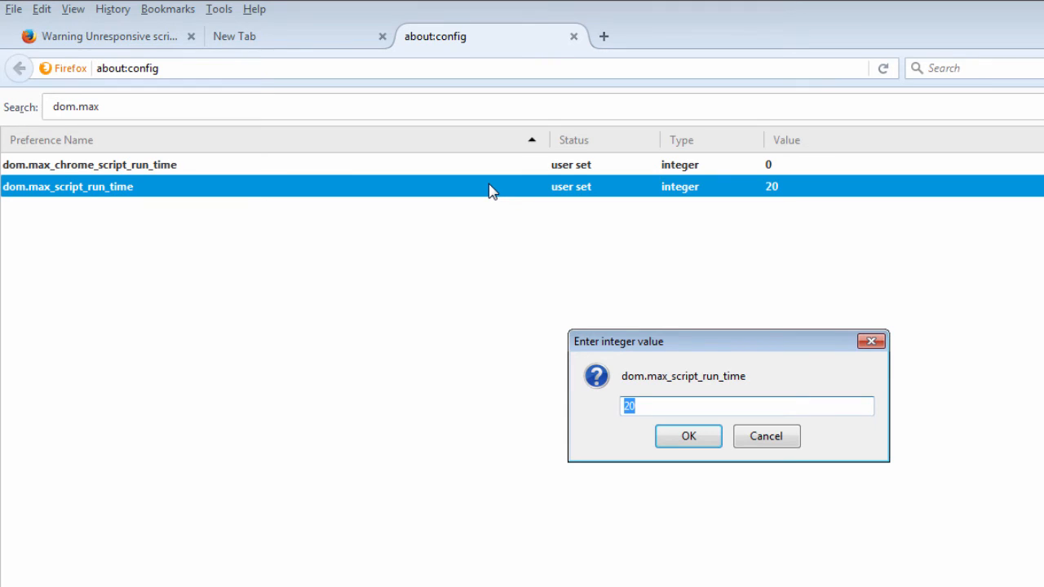
pyautogui.click(687, 436)
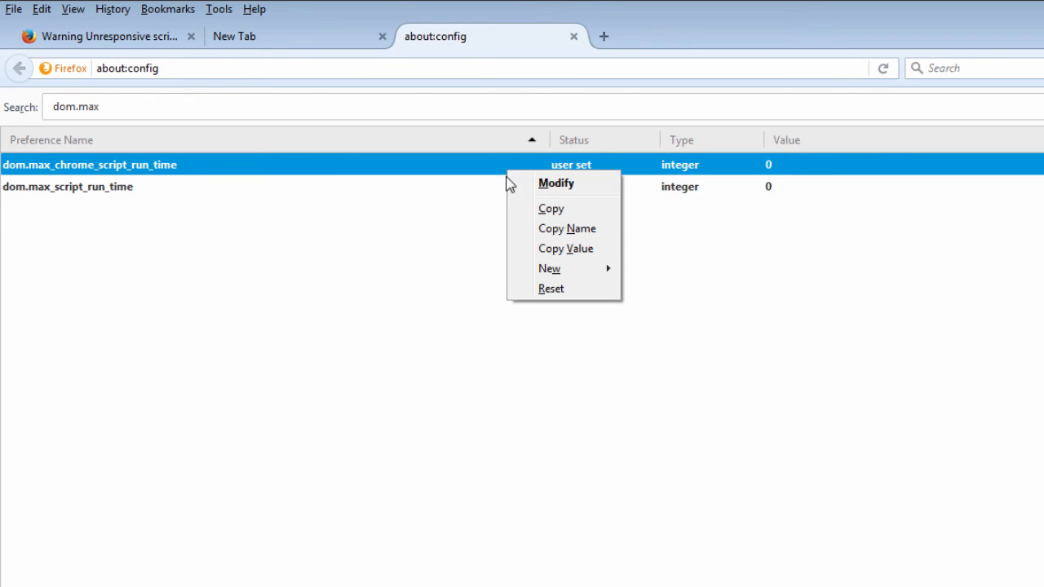
pyautogui.click(551, 289)
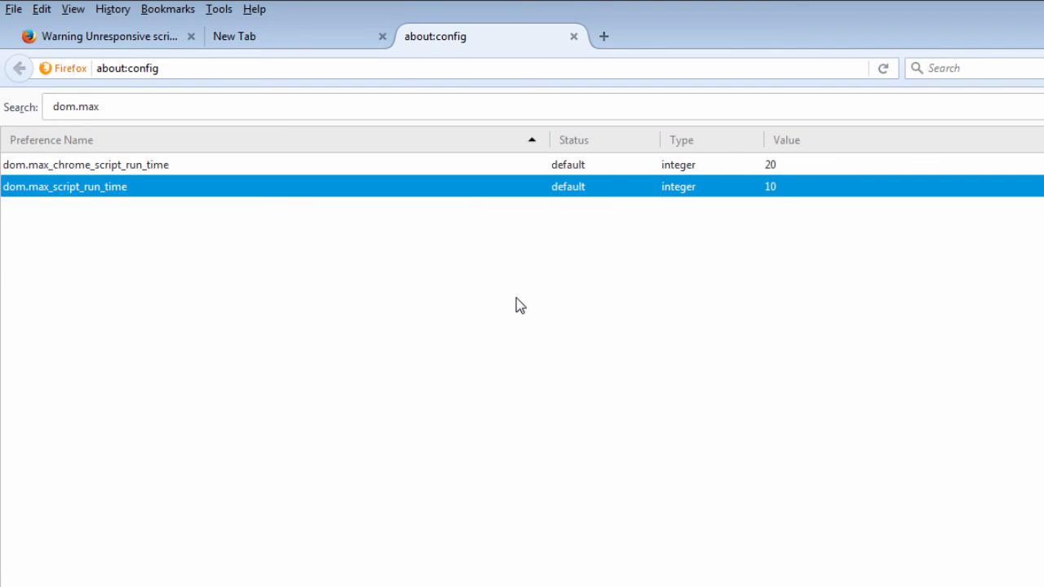
# Edit dom.max_script_run_time again and save 20 as its value
pyautogui.doubleClick(65, 186)
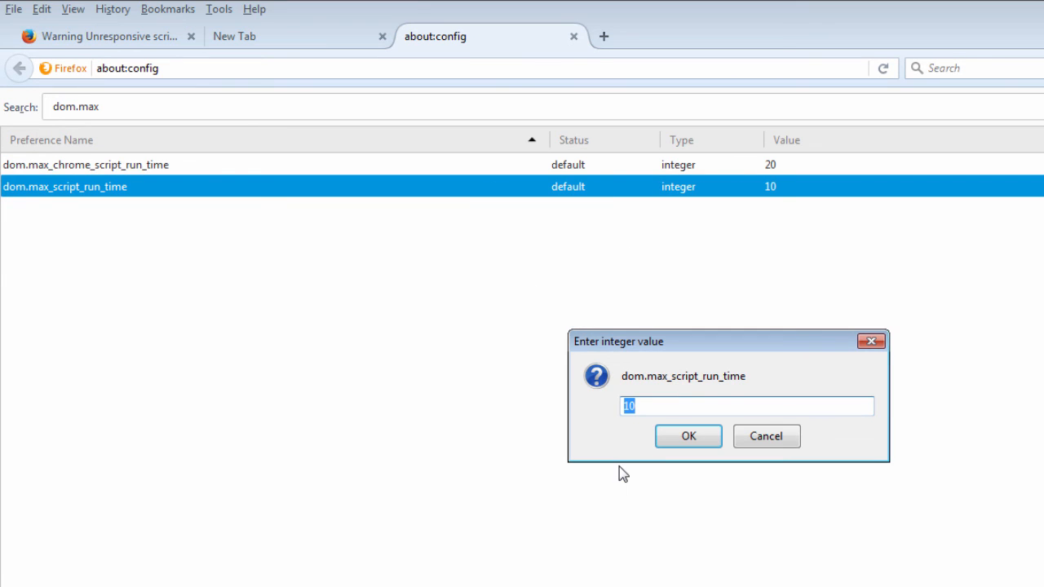
pyautogui.click(687, 435)
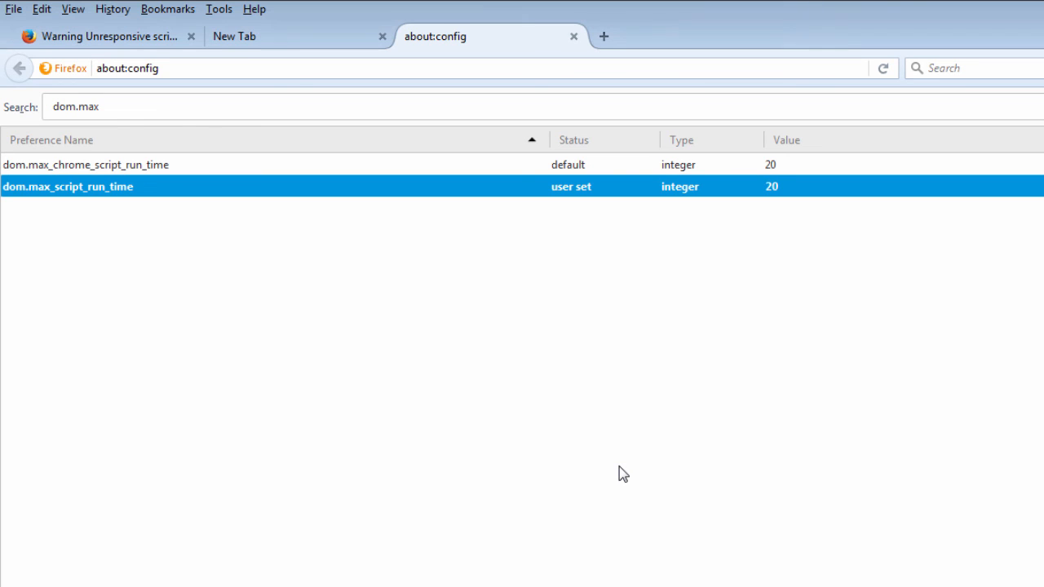
pyautogui.moveTo(498, 257)
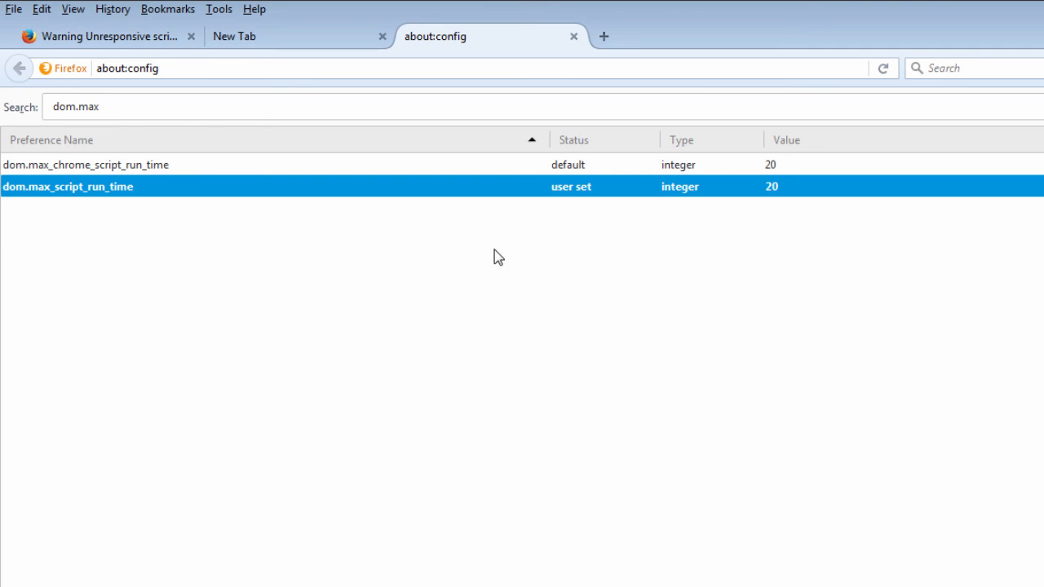